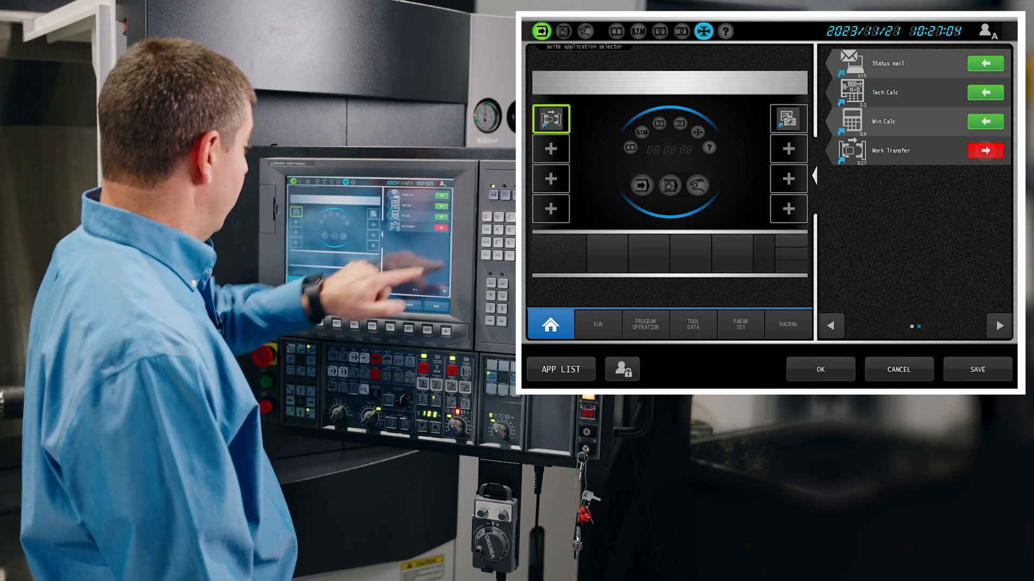
Add Work Transfer to the suite applications and save the layout
left_click(977, 369)
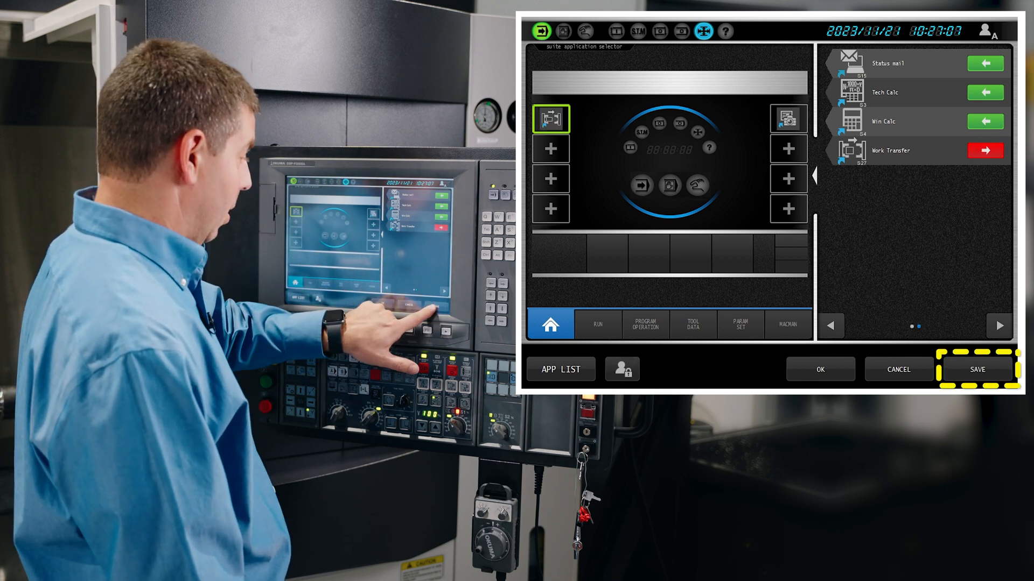
left_click(979, 370)
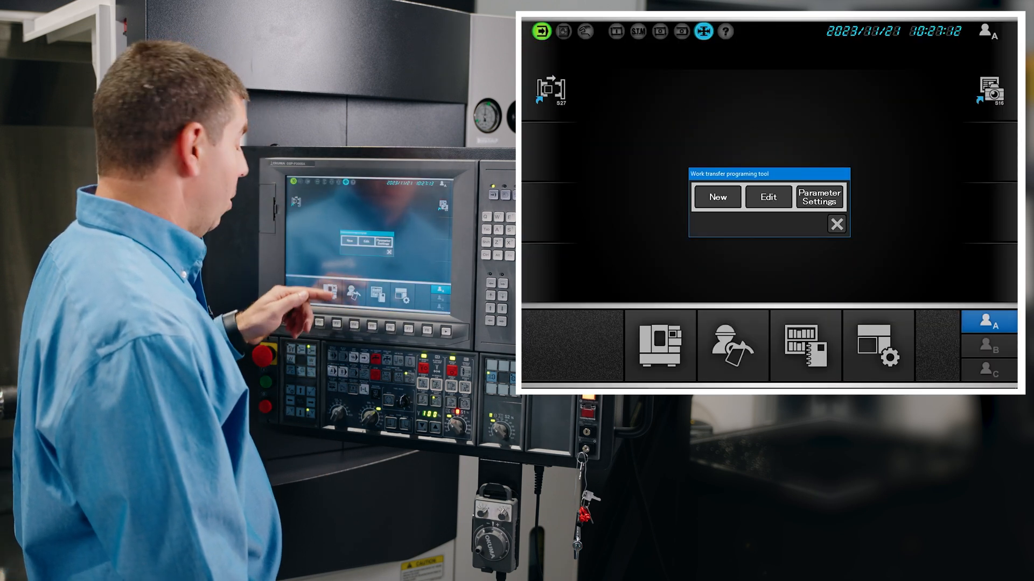
Start a new work transfer program using the right-to-left transfer pattern
left_click(819, 196)
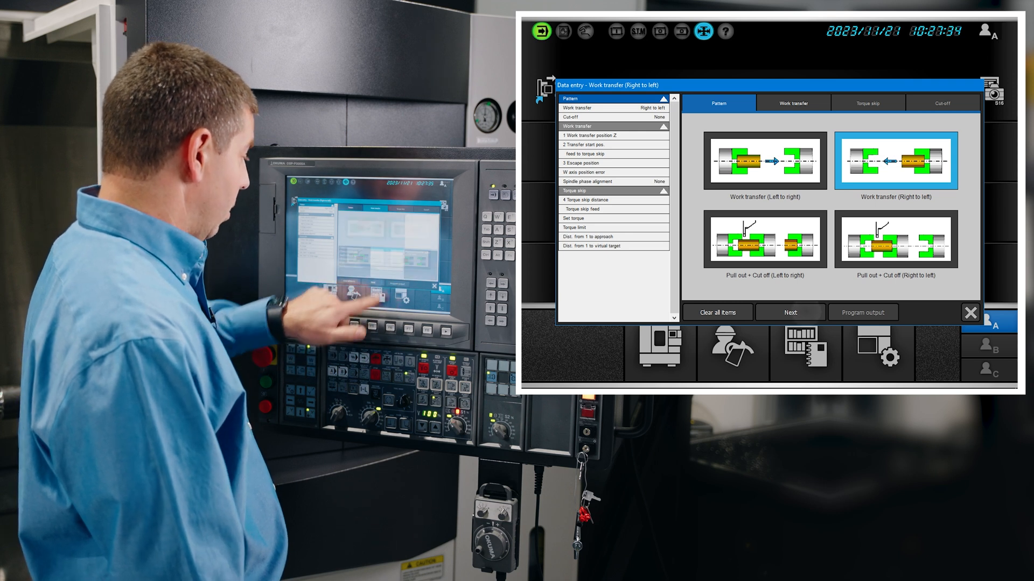
Enter work transfer values: position Z 0, start 35, feed 300, escape 700, W axis error 0.5
left_click(793, 103)
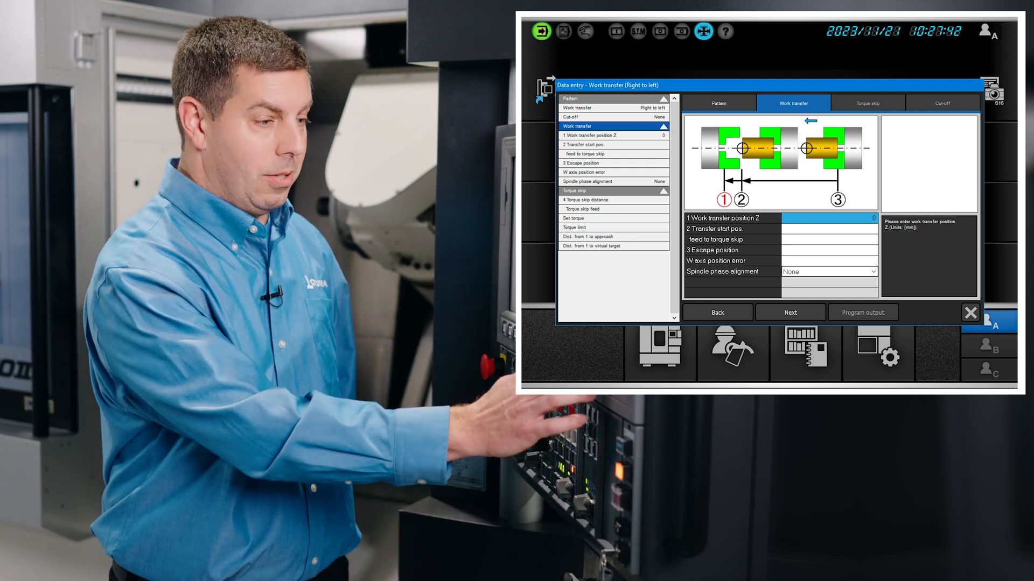
left_click(725, 228)
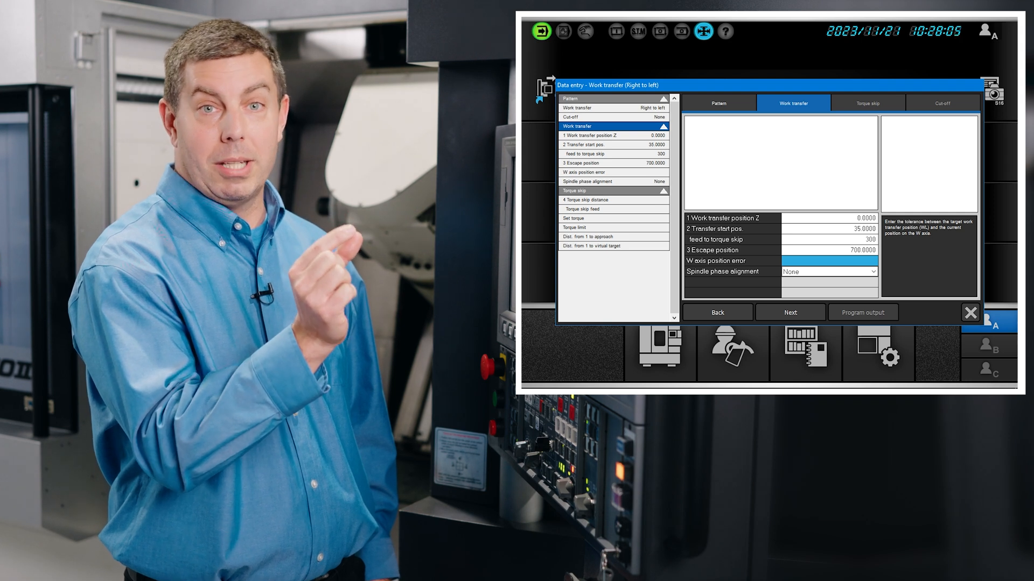
type("5000")
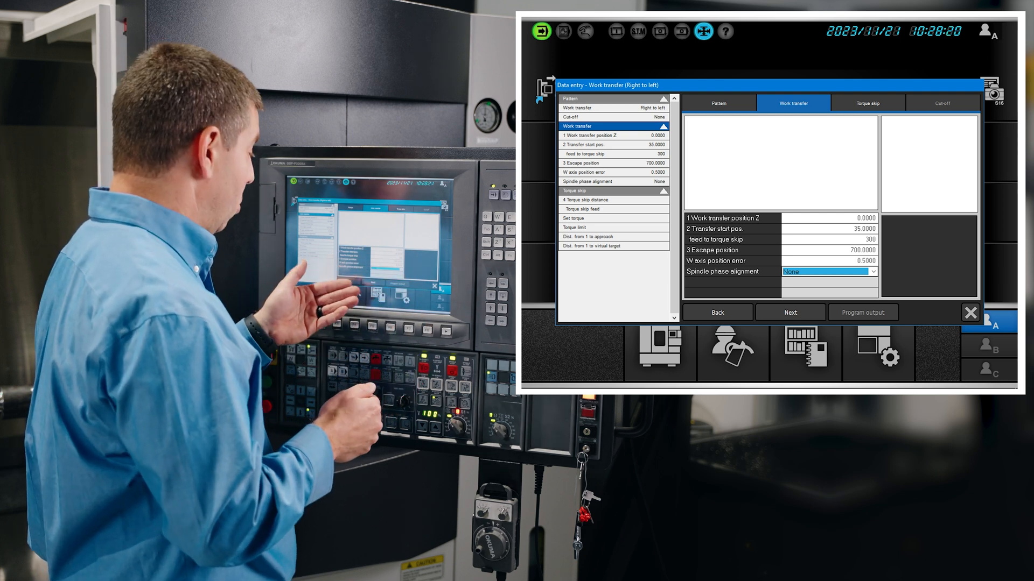
Enter torque skip distance 5, feed 100, set torque 20, limit 28, approach 2, virtual target 1
left_click(868, 104)
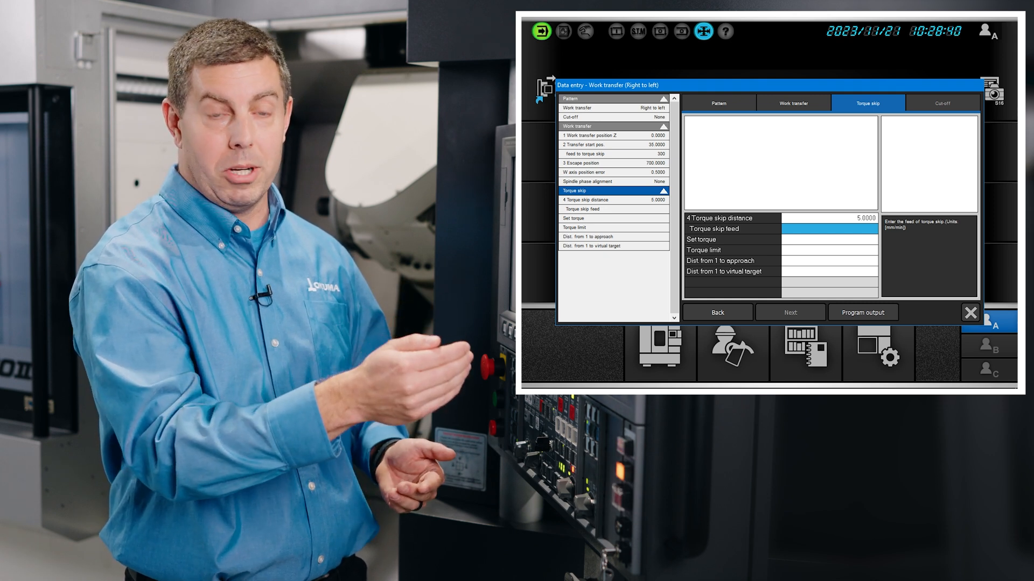
type("100")
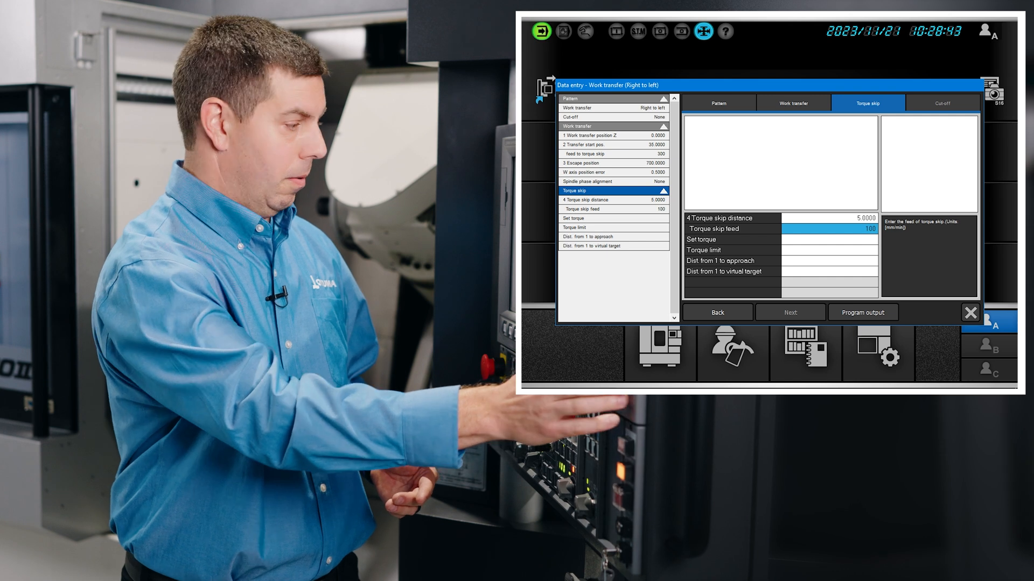
left_click(718, 239)
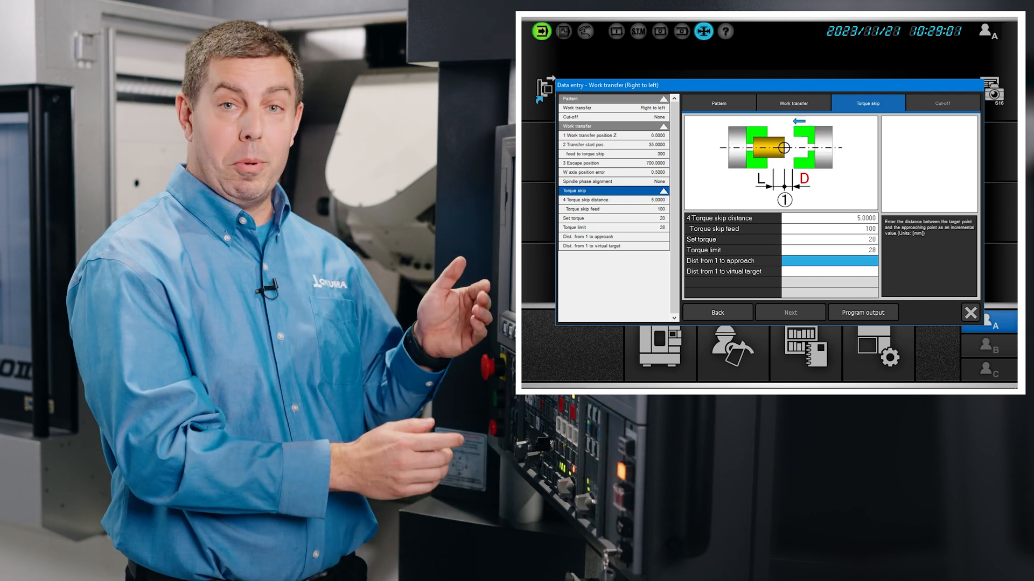
left_click(724, 272)
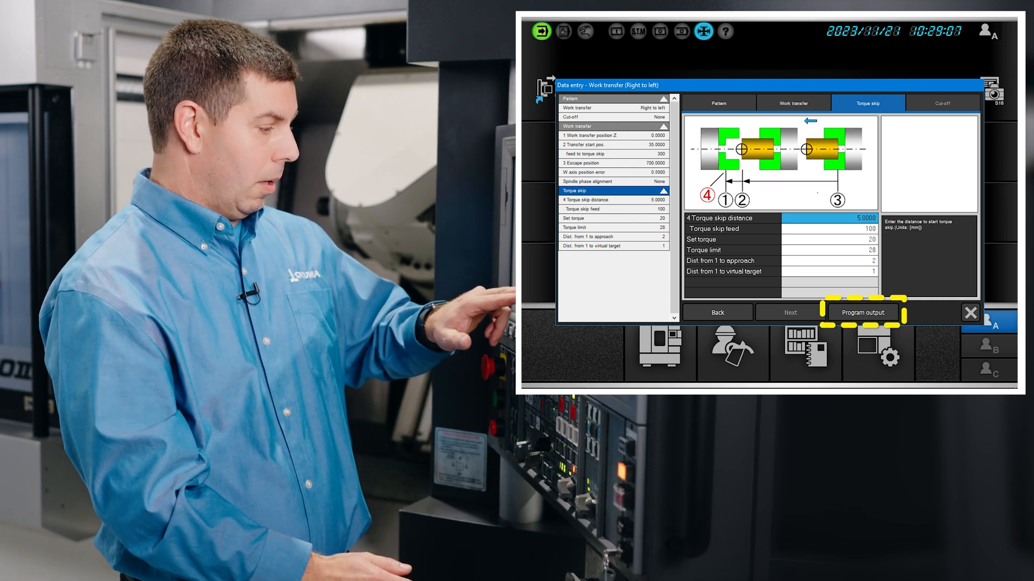
Generate the NC sub program from the entered work transfer data for checking
left_click(862, 313)
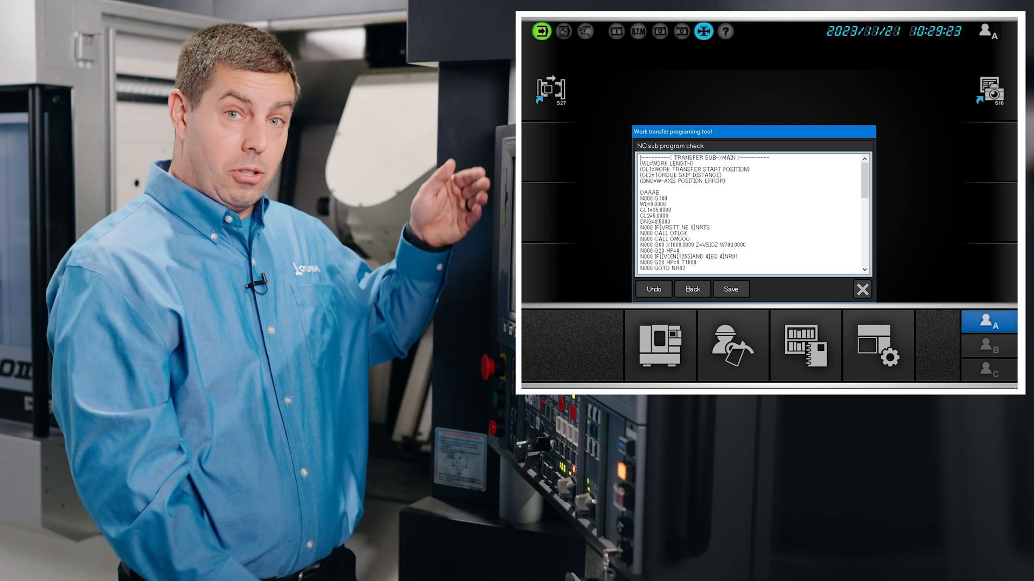